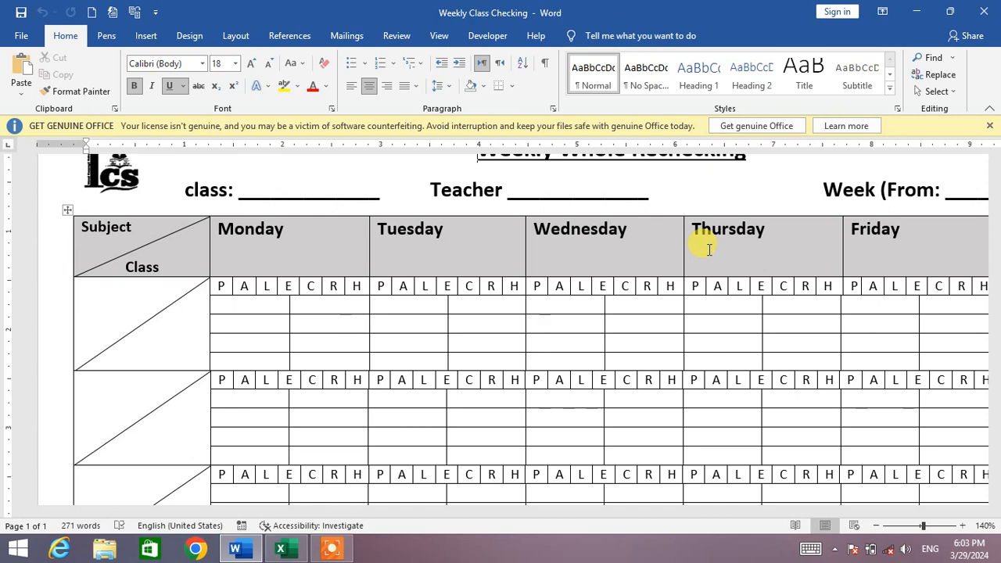
pyautogui.moveTo(168, 305)
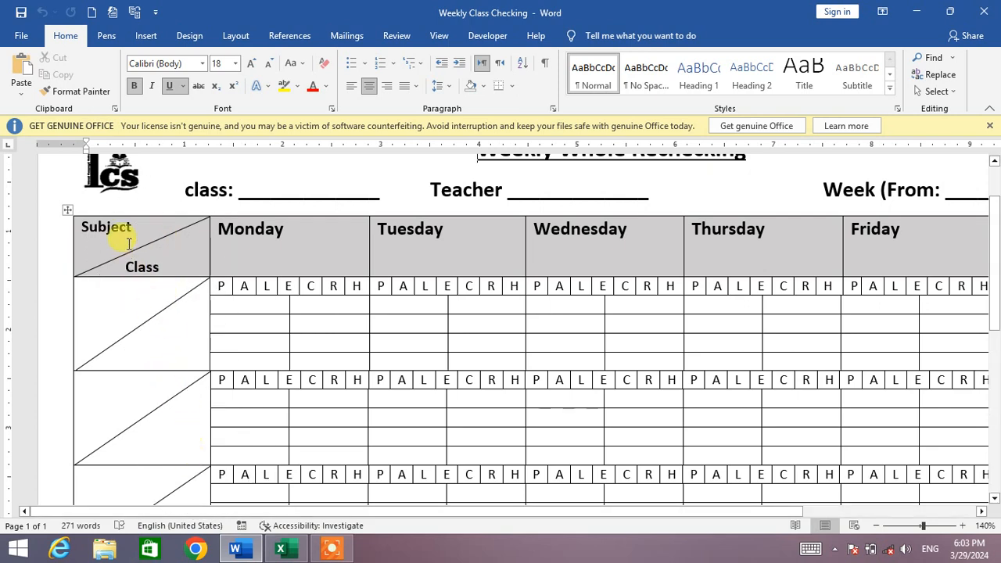
pyautogui.moveTo(117, 323)
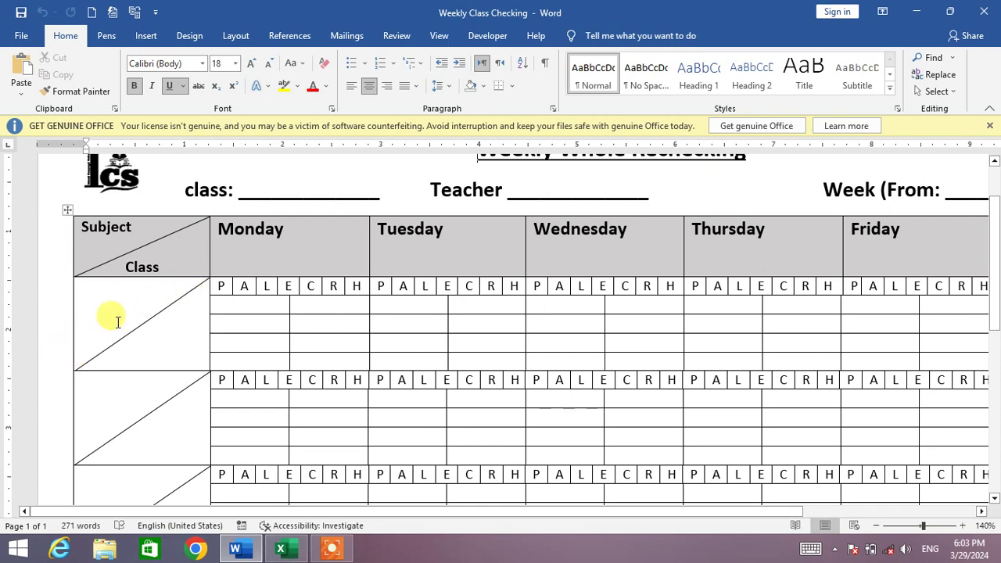
pyautogui.moveTo(115, 296)
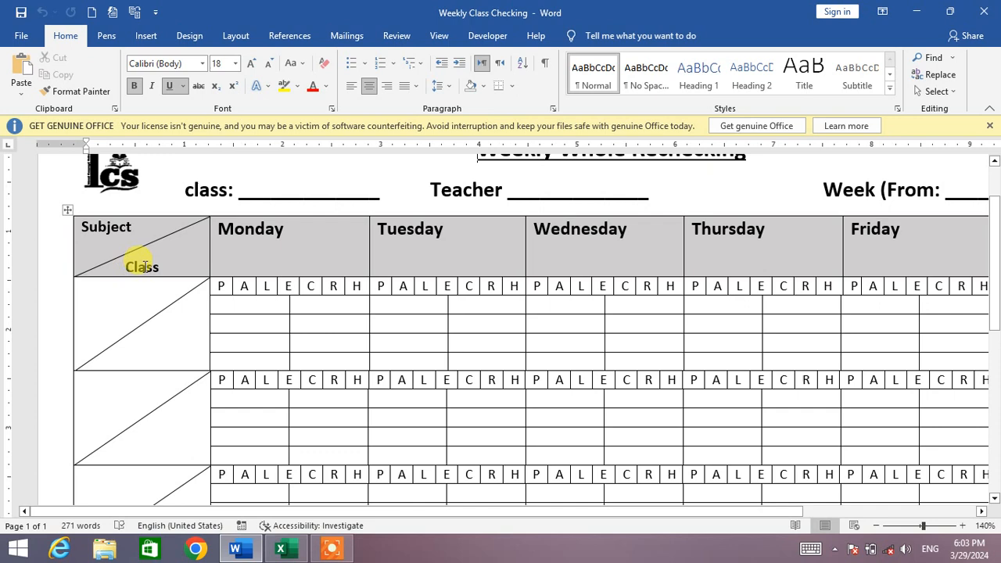
# Step: Undo the diagonal borders in the Subject/Class header and class cells
pyautogui.click(175, 309)
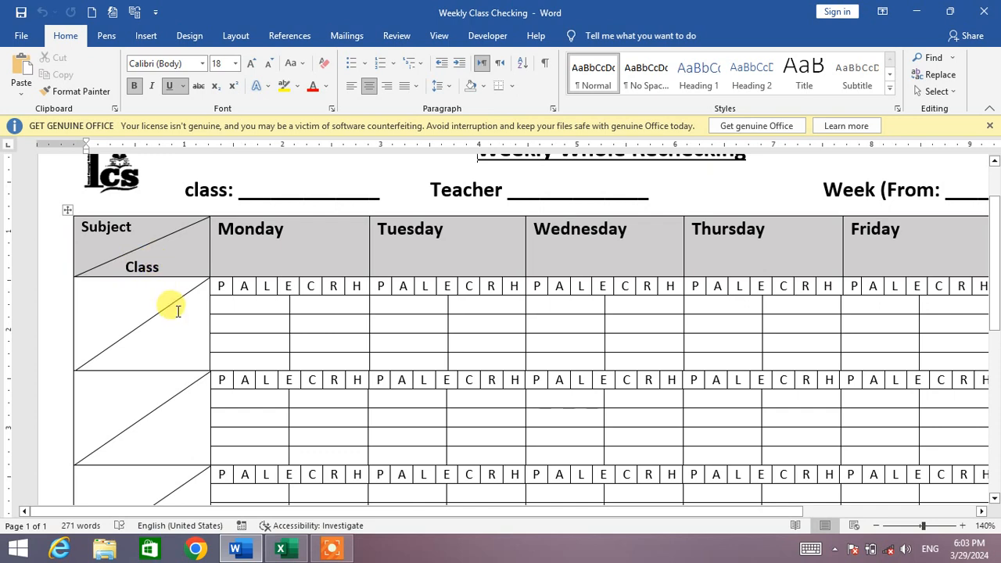
pyautogui.moveTo(159, 337)
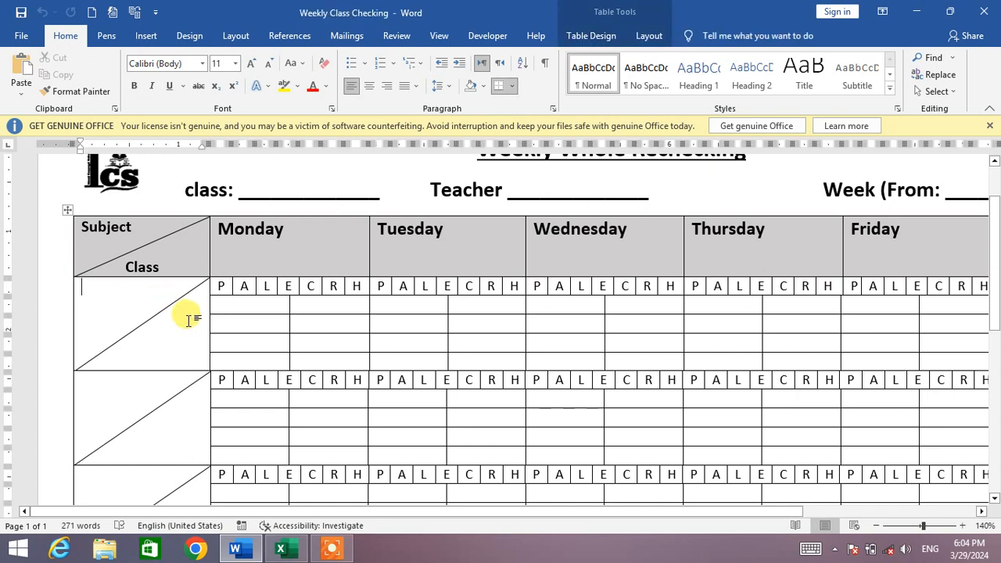
pyautogui.moveTo(178, 315)
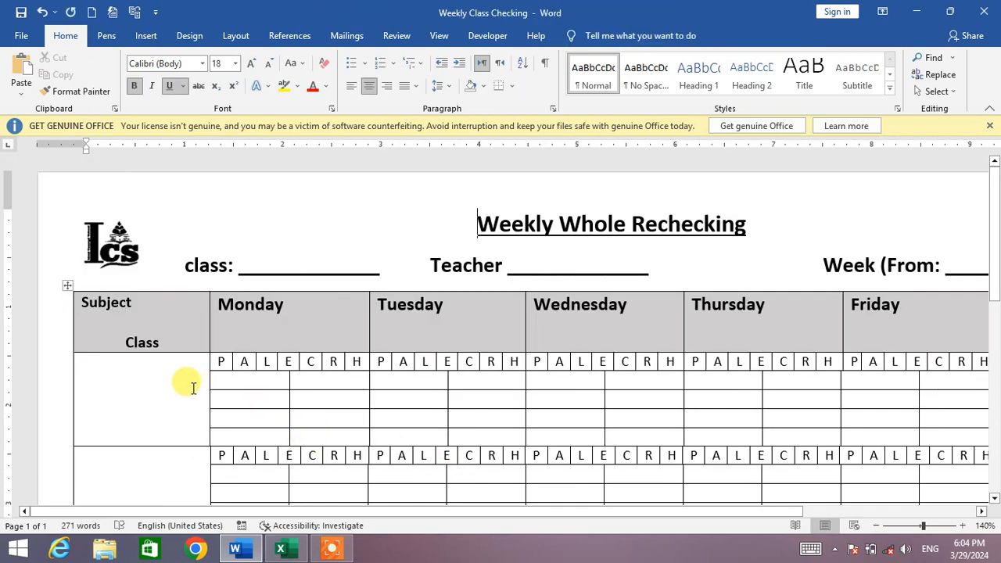
pyautogui.moveTo(691, 244)
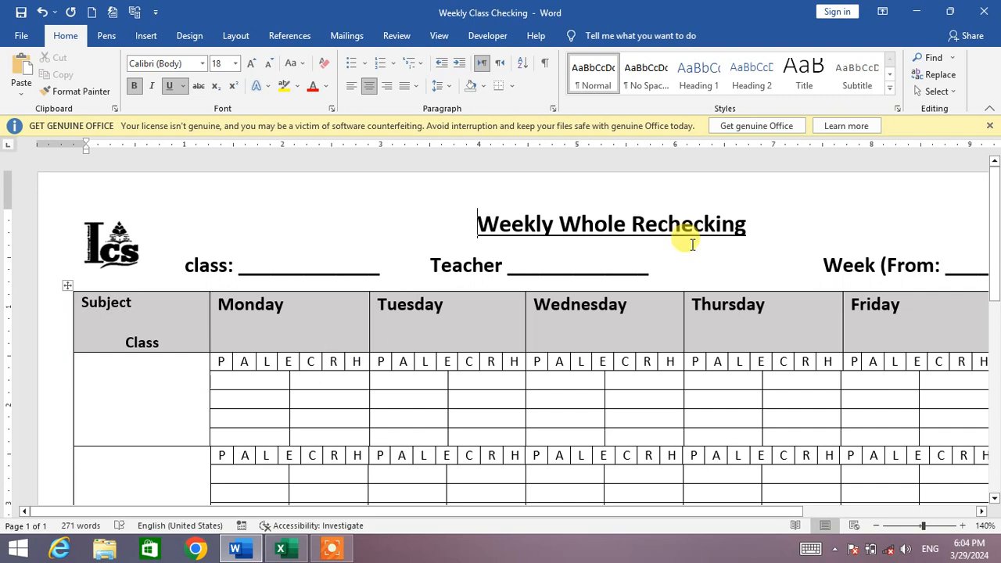
pyautogui.click(989, 126)
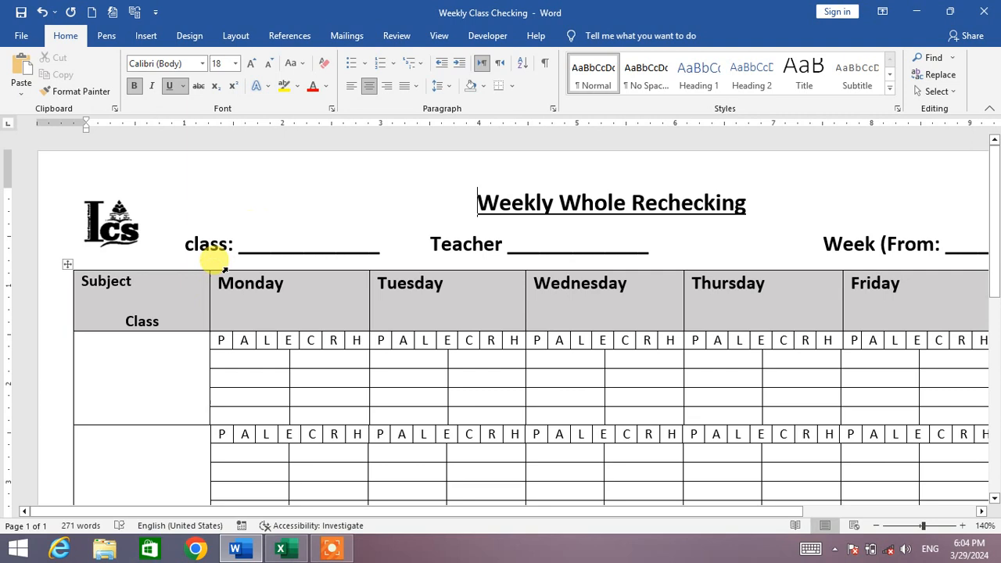
pyautogui.moveTo(133, 363)
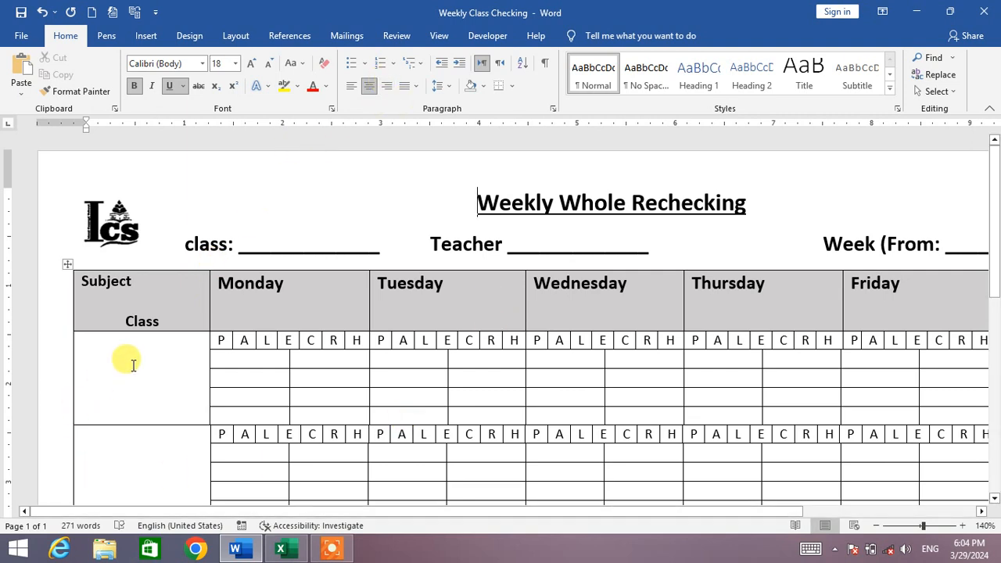
pyautogui.click(109, 356)
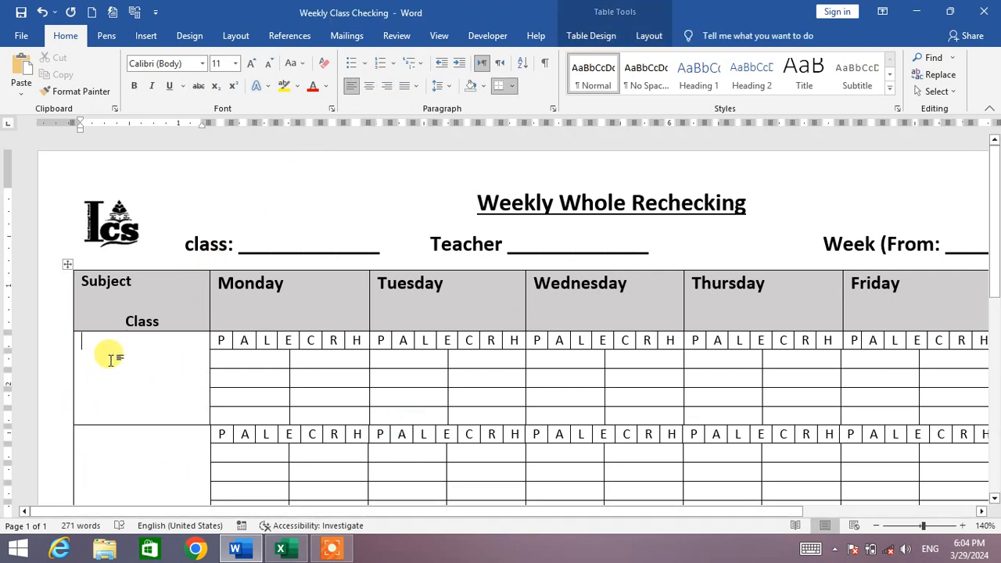
pyautogui.moveTo(140, 369)
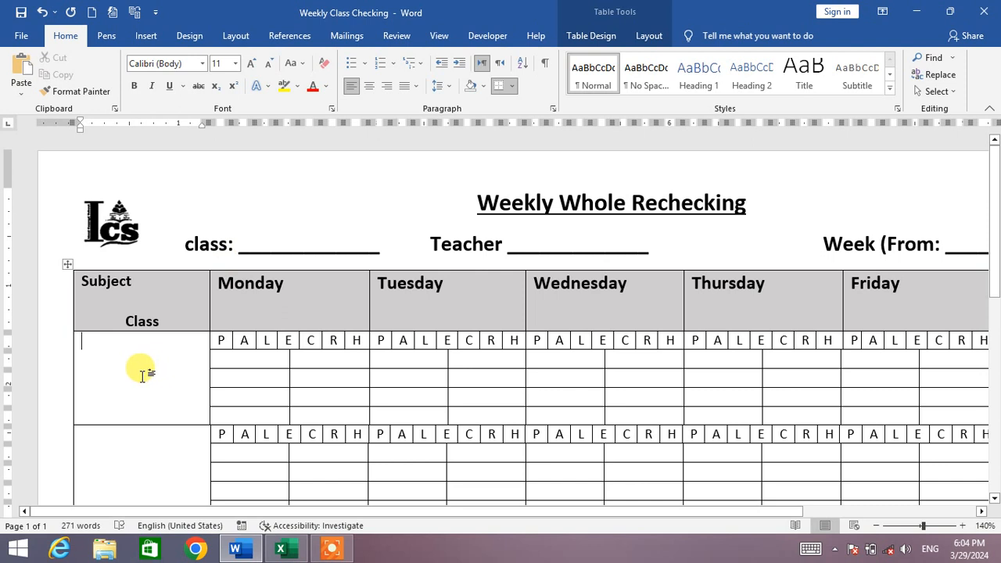
pyautogui.moveTo(591, 35)
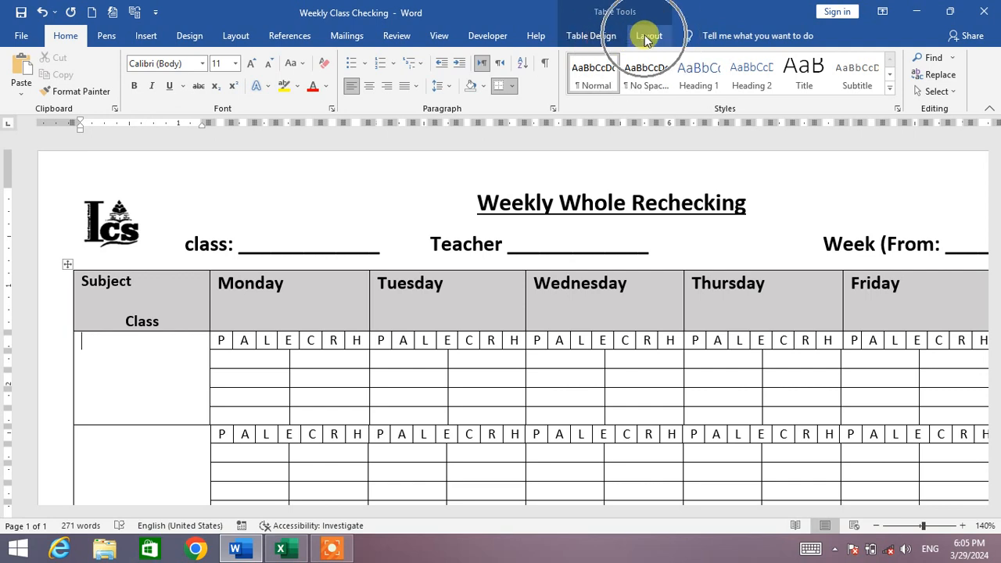
# Step: Activate Draw Table from the Table Tools Layout ribbon
pyautogui.click(648, 35)
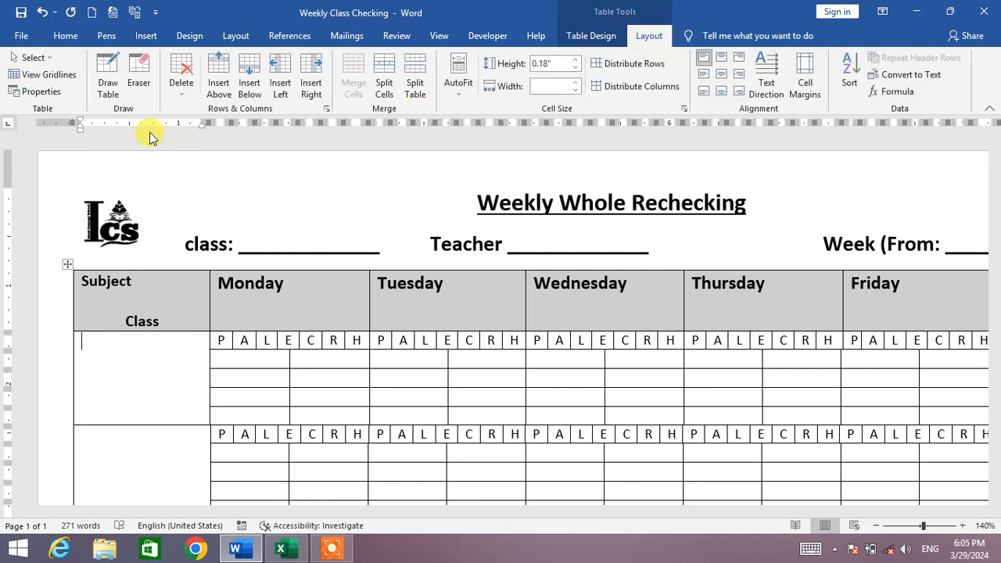
pyautogui.moveTo(107, 70)
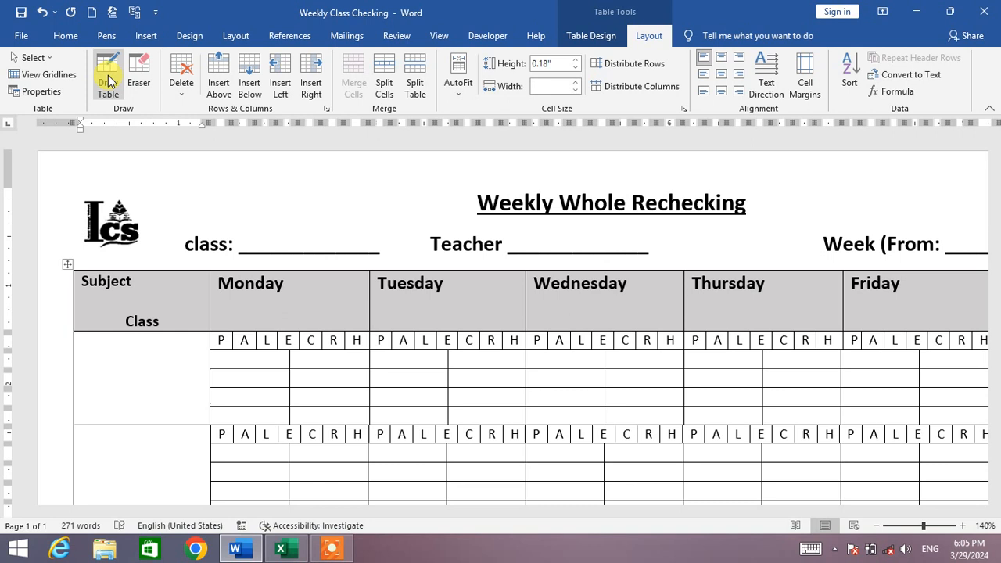
pyautogui.click(108, 74)
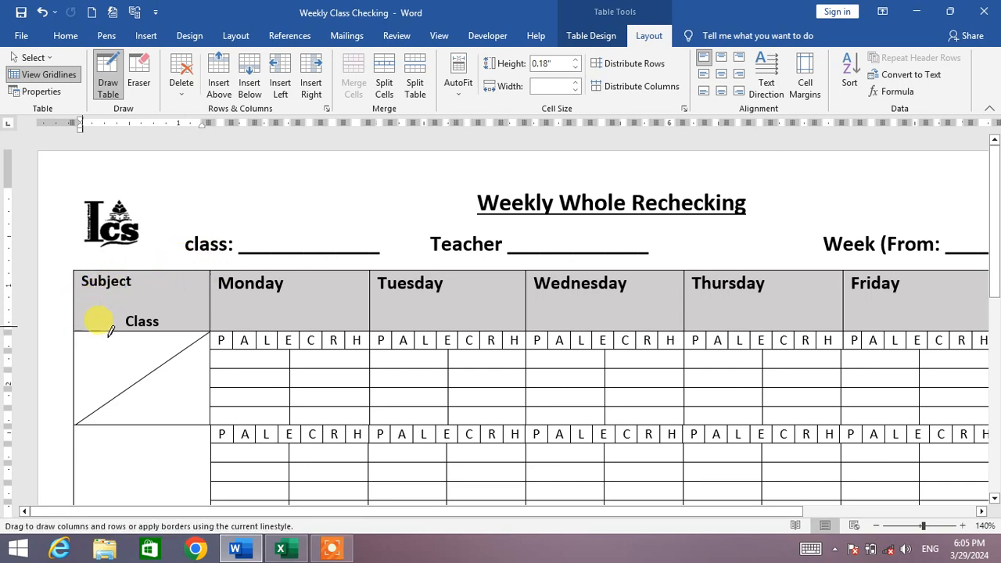
# Step: Draw diagonals across the remaining class rows' left cells, including the last row
pyautogui.scroll(-3)
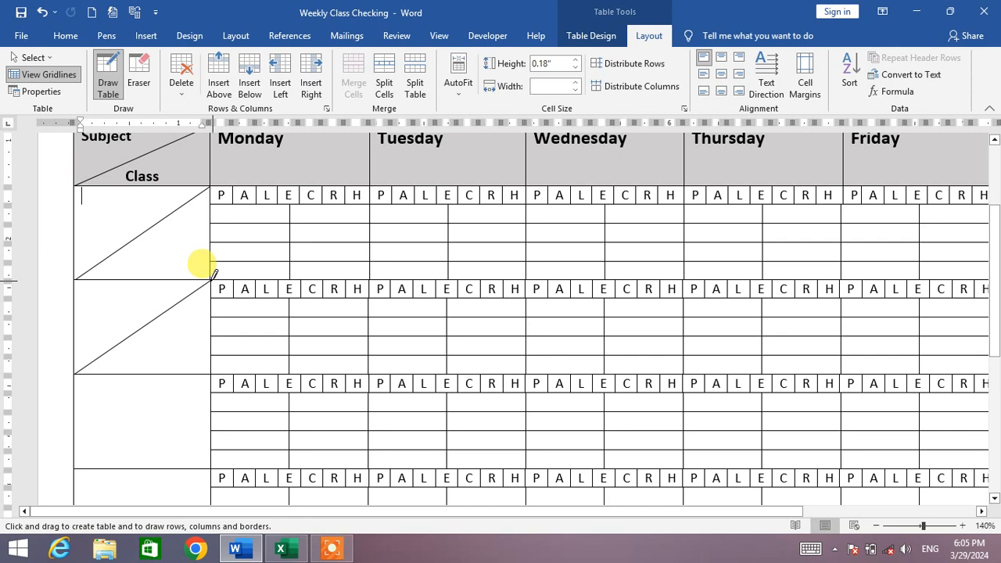
pyautogui.scroll(-3)
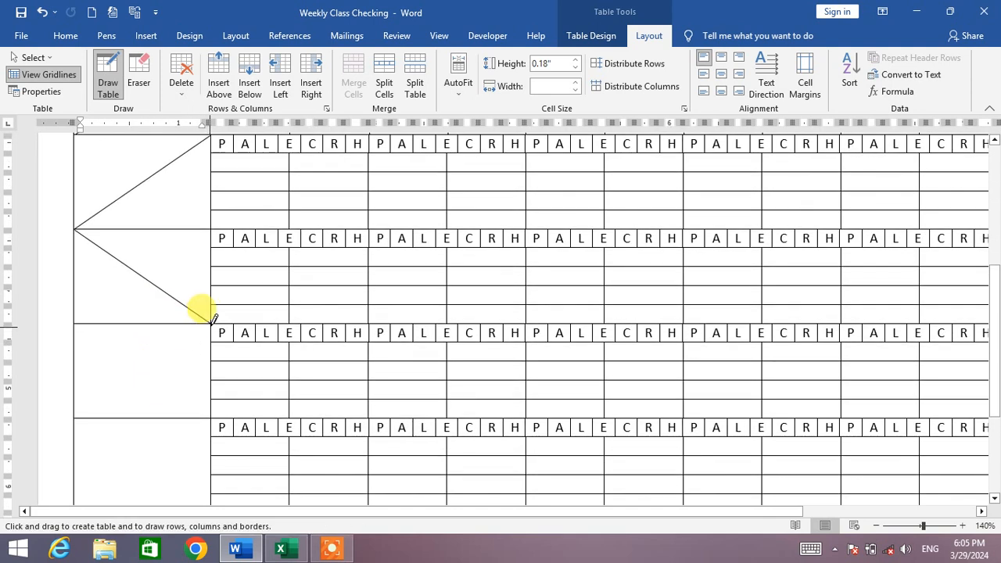
pyautogui.moveTo(212, 320); pyautogui.dragTo(75, 415)
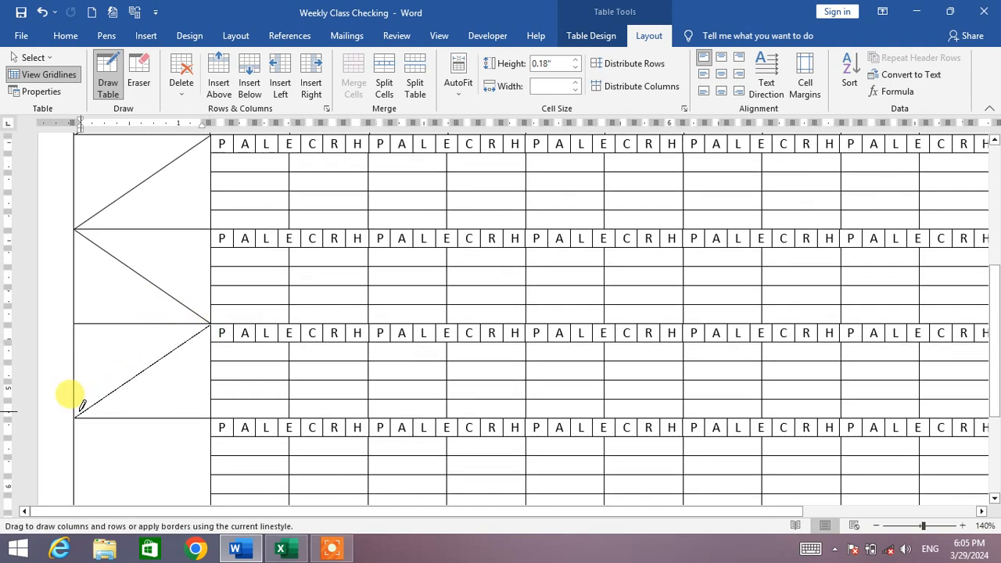
pyautogui.scroll(-3)
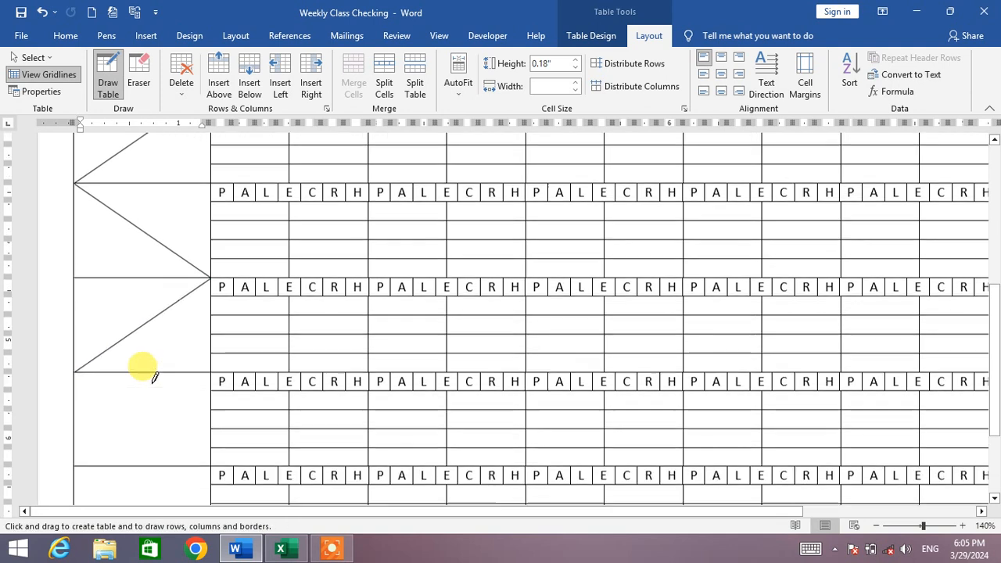
pyautogui.scroll(3)
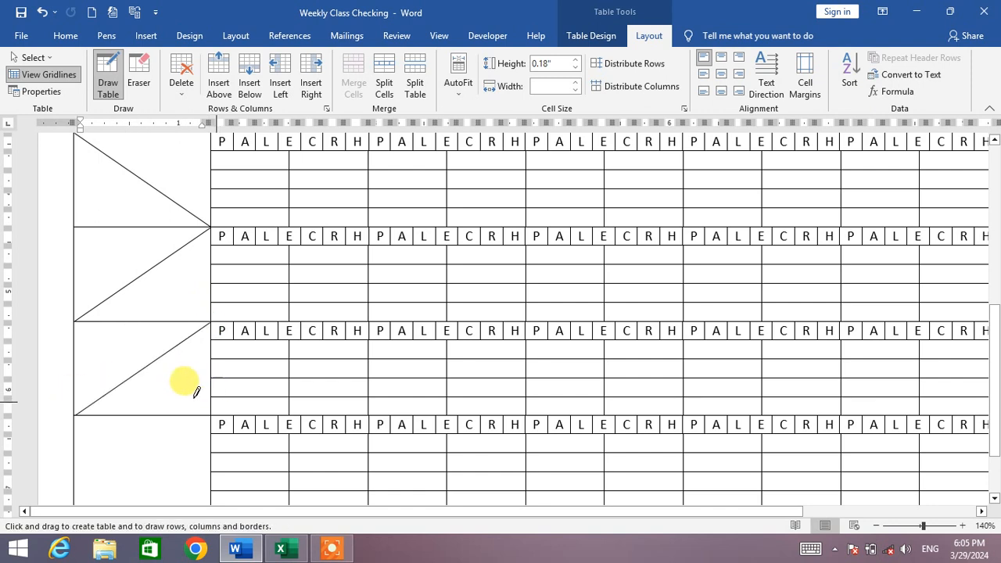
pyautogui.scroll(3)
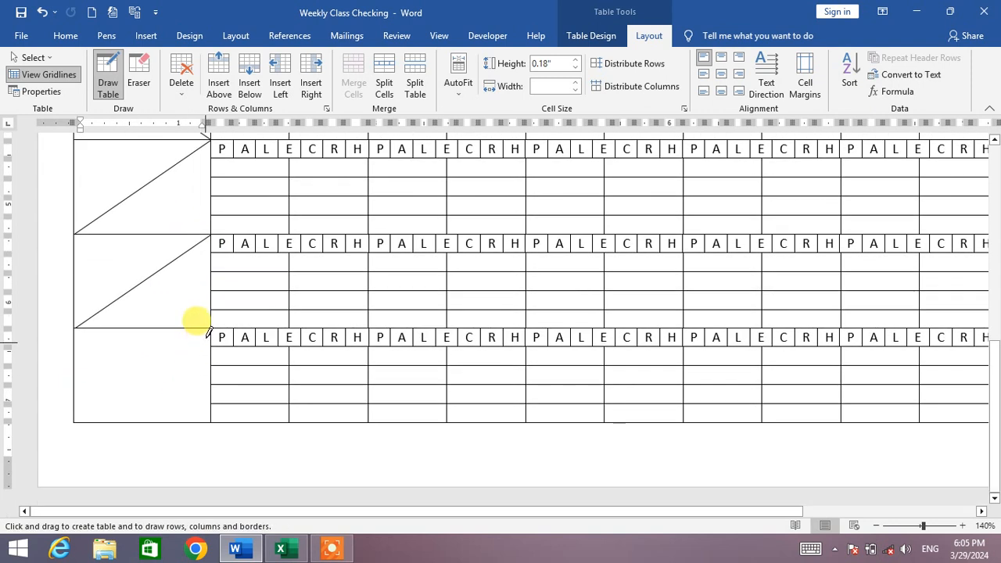
pyautogui.moveTo(207, 336); pyautogui.dragTo(102, 399)
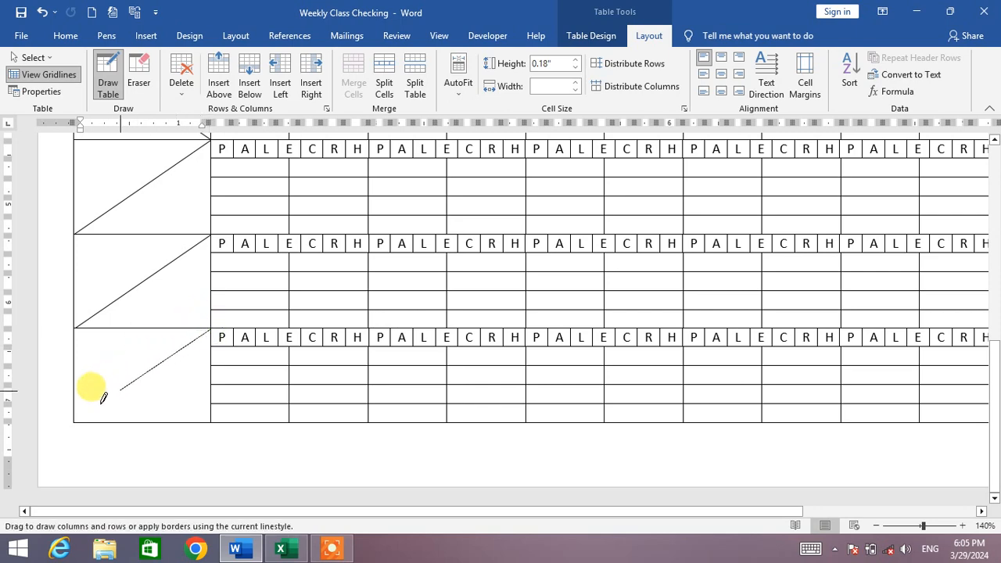